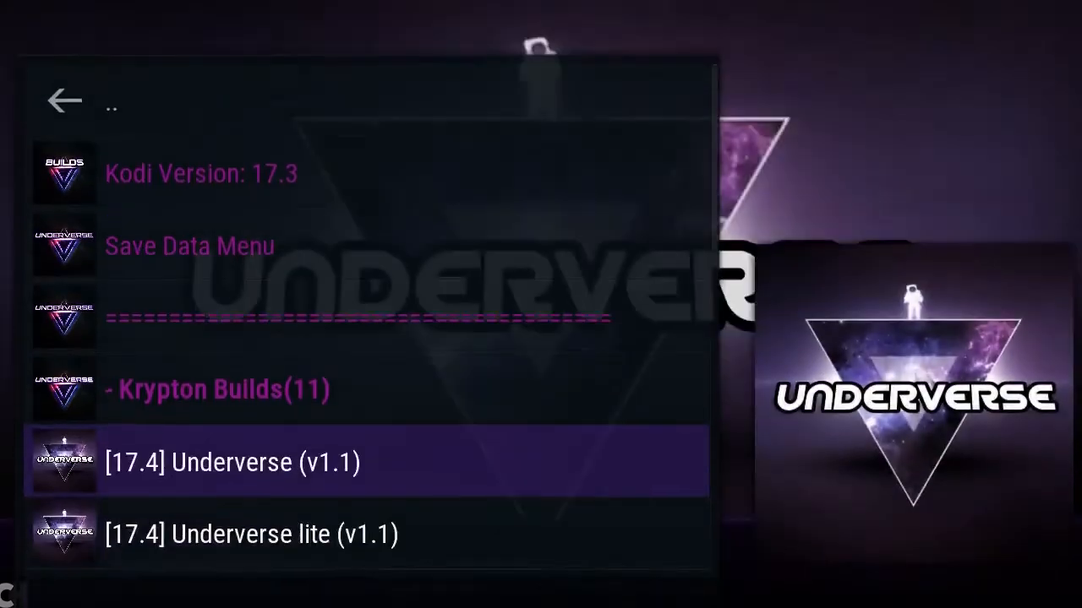
# Step: Scroll the Krypton builds list down until Dc vs Marvel (v1.1) appears
pyautogui.scroll(-3)
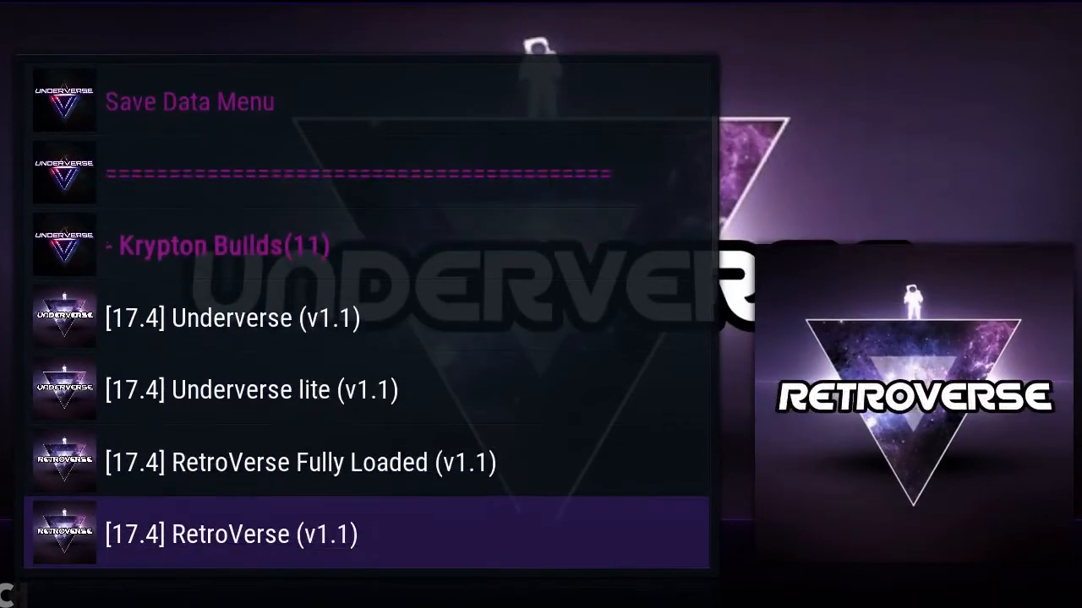
pyautogui.scroll(-3)
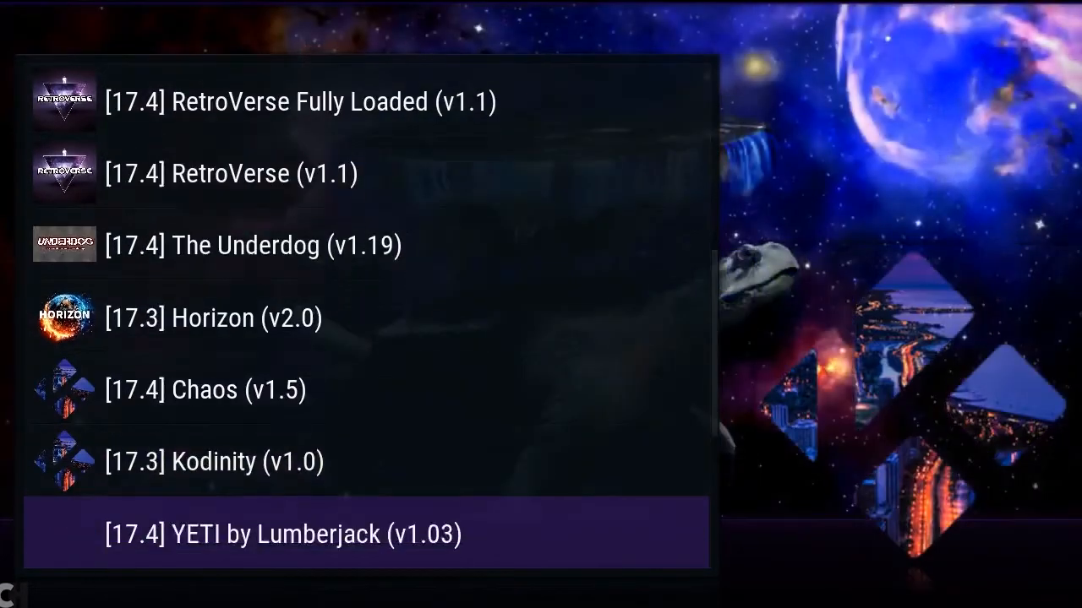
pyautogui.scroll(-3)
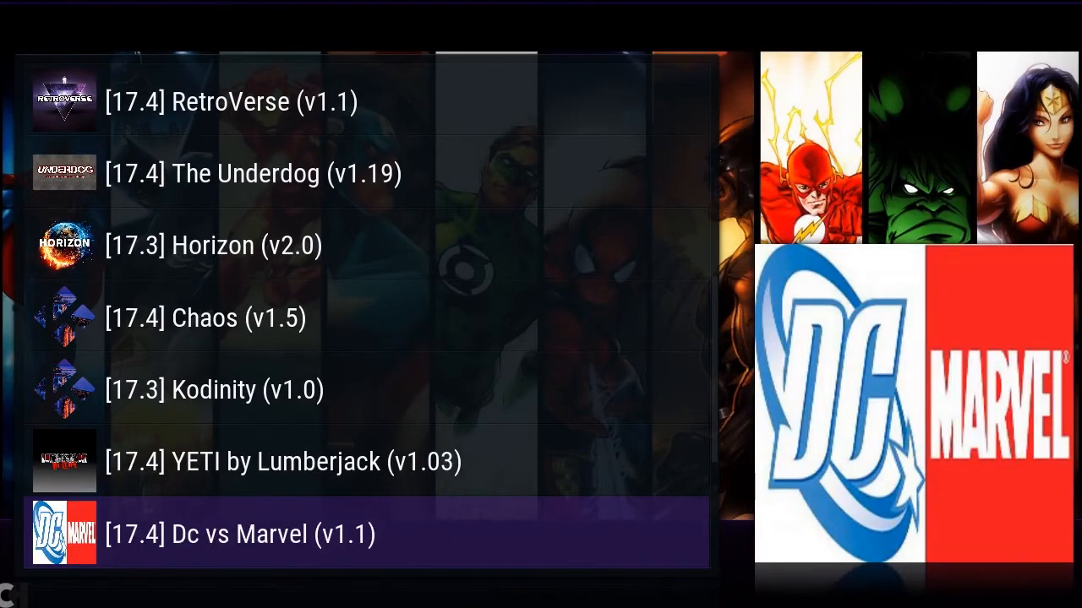
# Step: Switch to Notepad++ showing the build info.txt template with name, version, icon, fanart fields
pyautogui.click(13, 600)
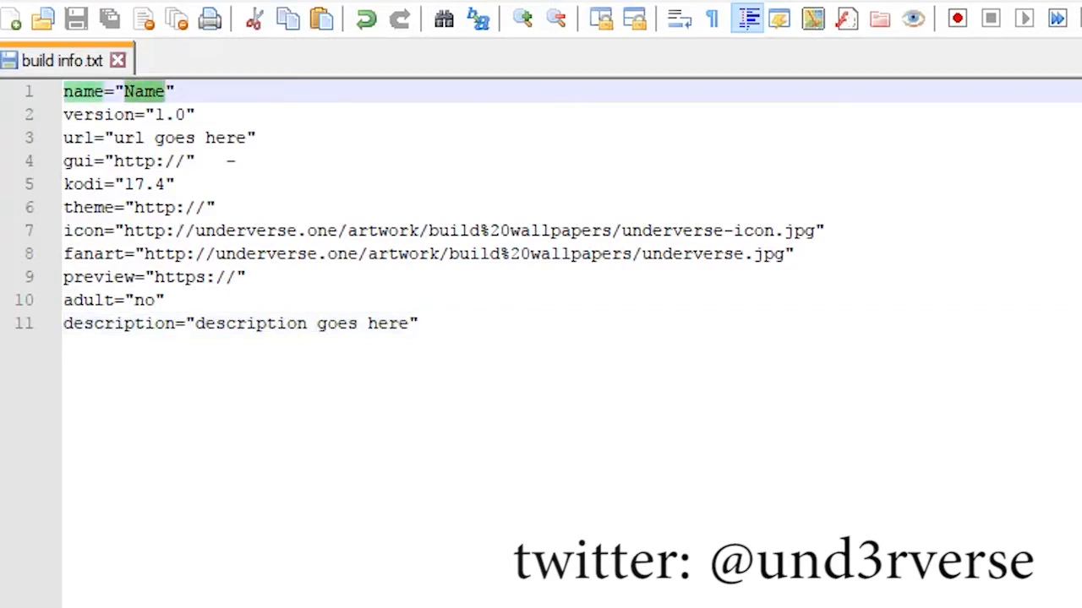
pyautogui.click(213, 115)
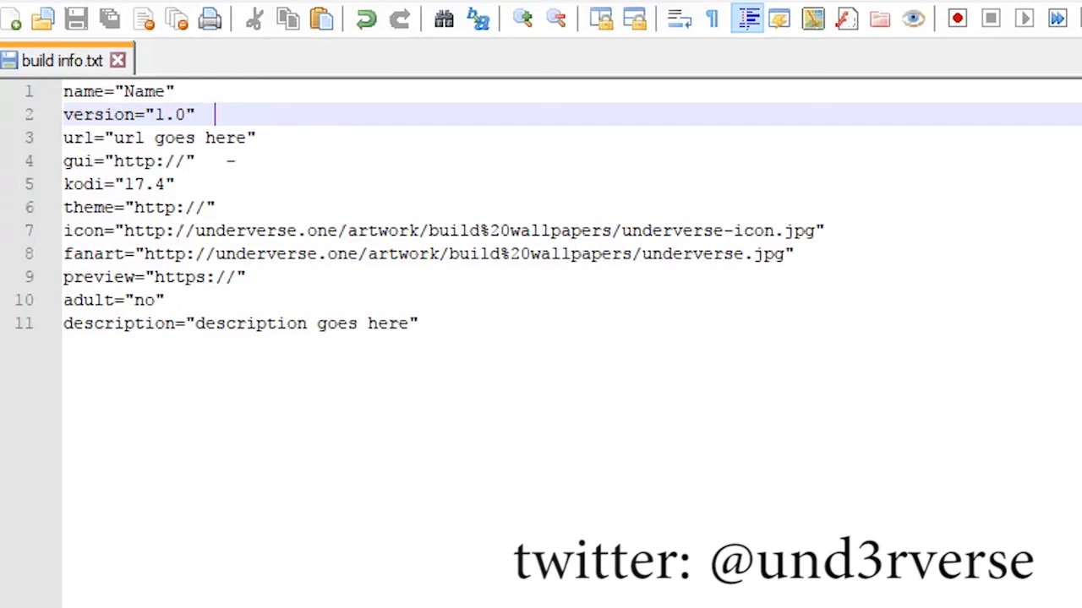
# Step: Switch back to the Kodi window with the Underverse Wizard Krypton builds list
pyautogui.doubleClick(385, 323)
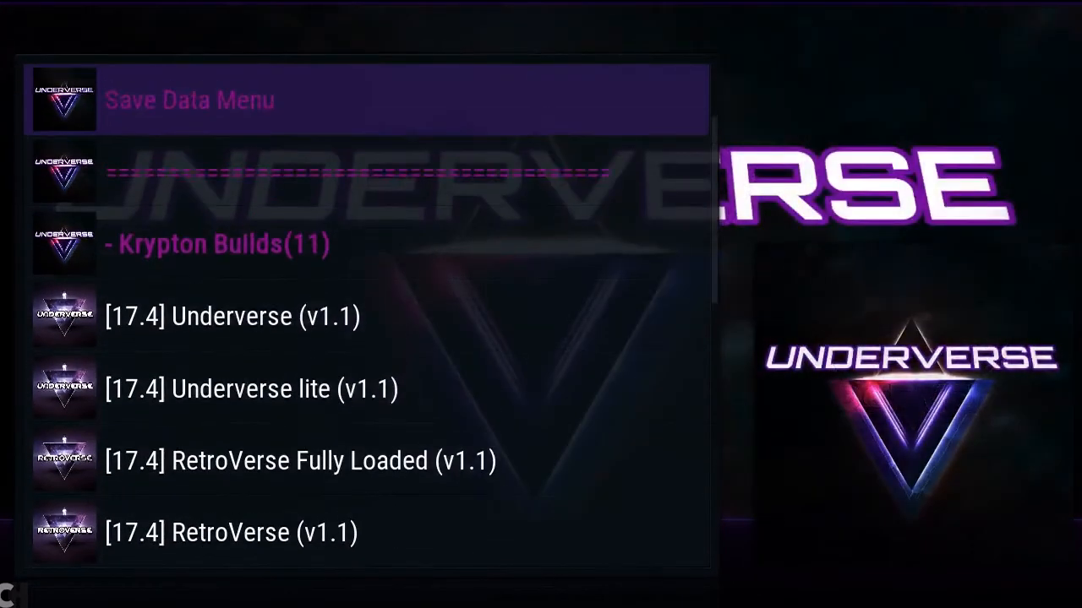
# Step: Return to the wizard main menu and select (UNDERVERSE) Youtube help and tips
pyautogui.scroll(3)
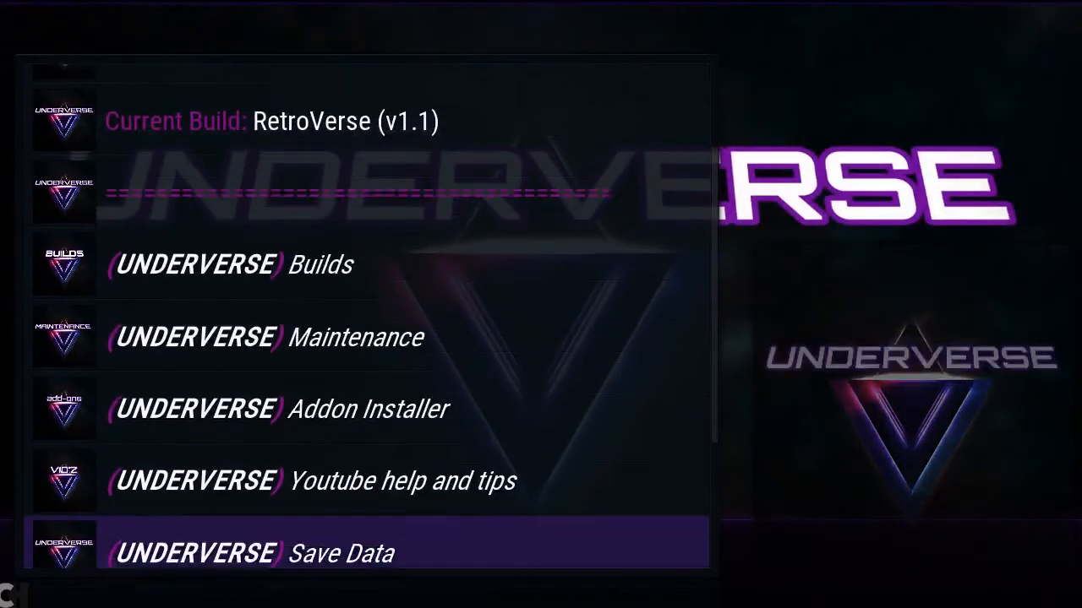
pyautogui.click(313, 480)
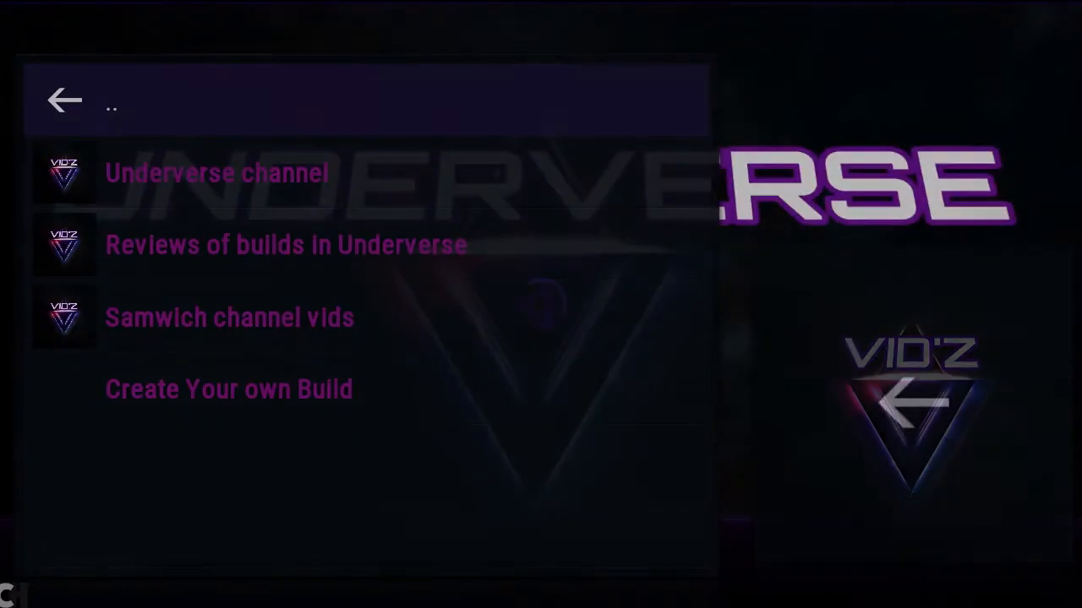